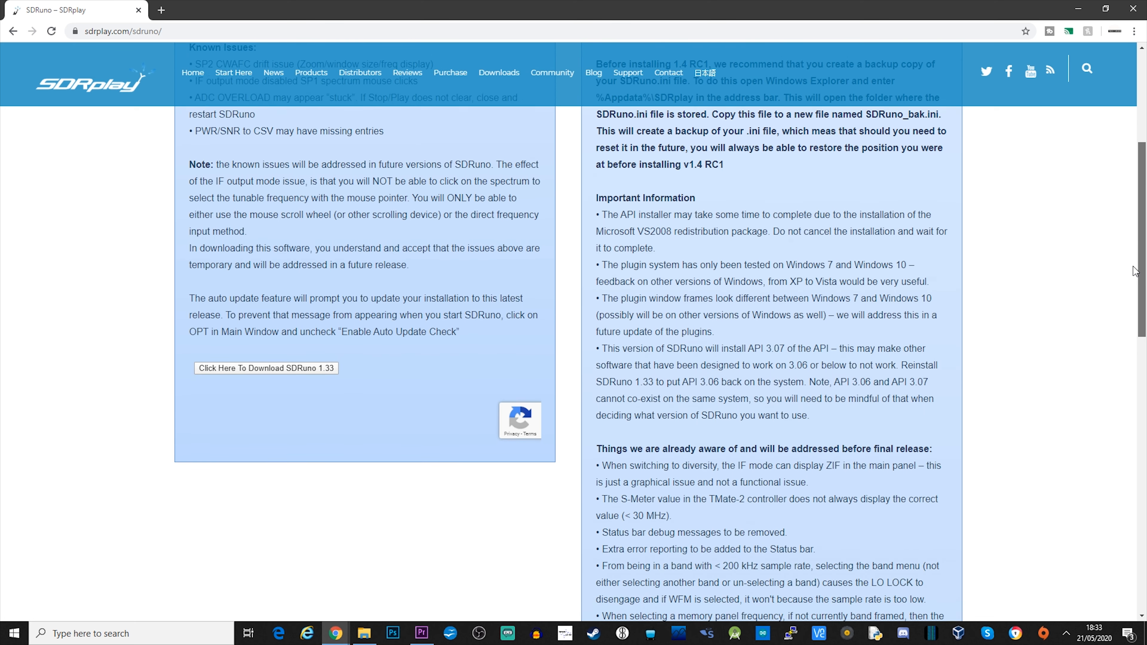
Read through the SDRuno 1.4 RC1 release notes about backing up SDRuno.ini
scroll("down", 3)
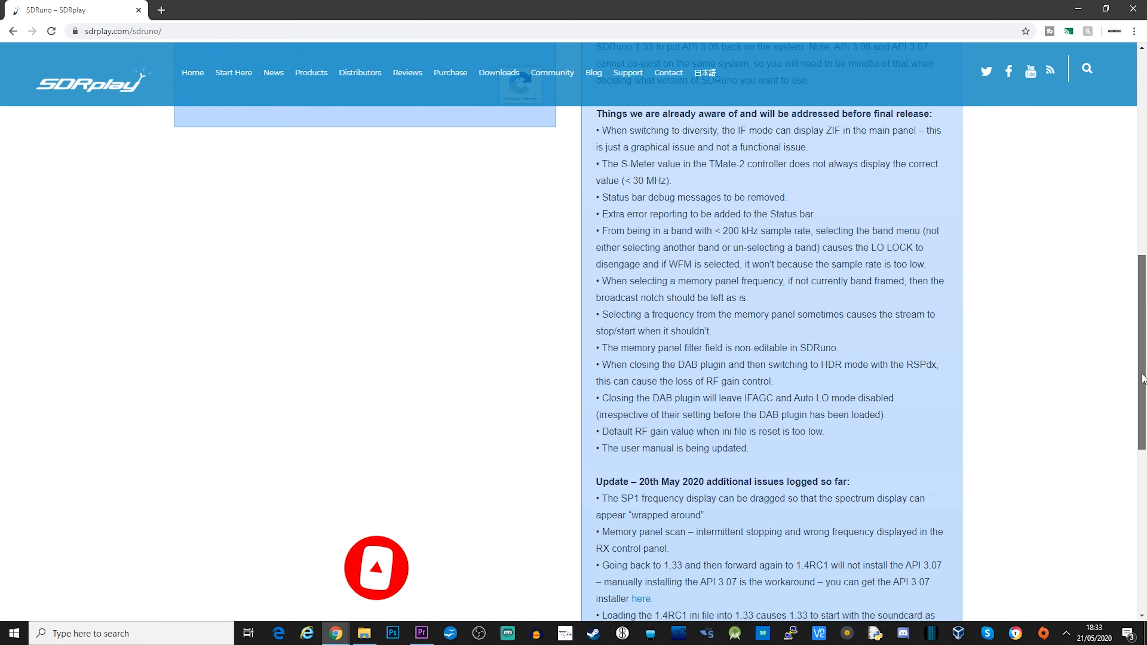
scroll("up", 3)
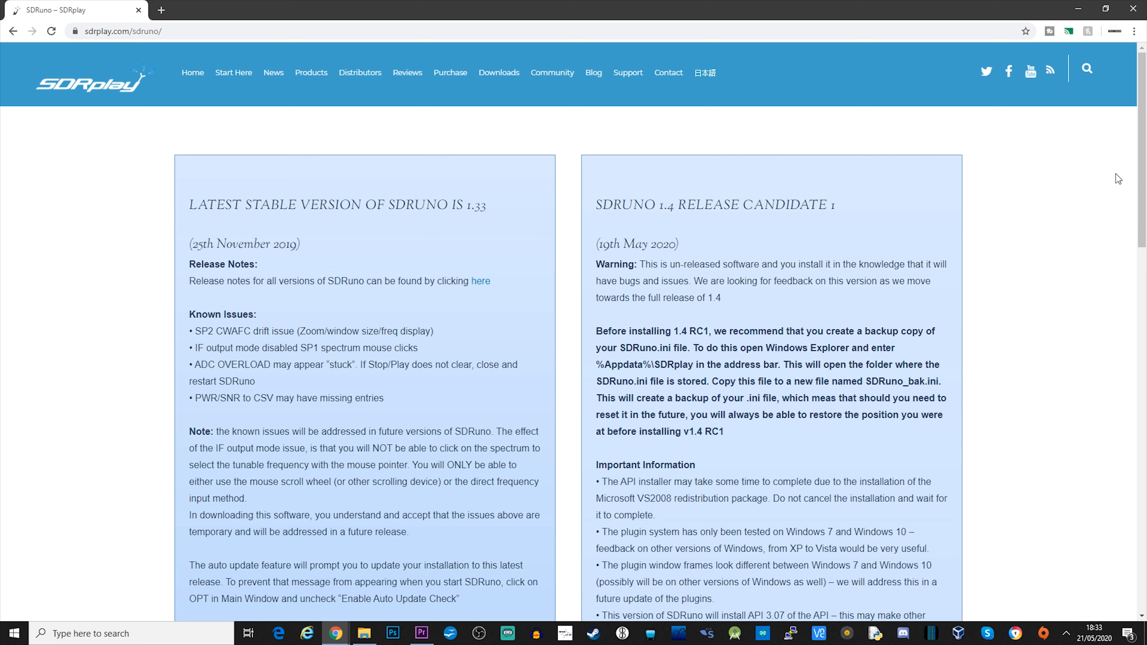
mouse_move(1104, 185)
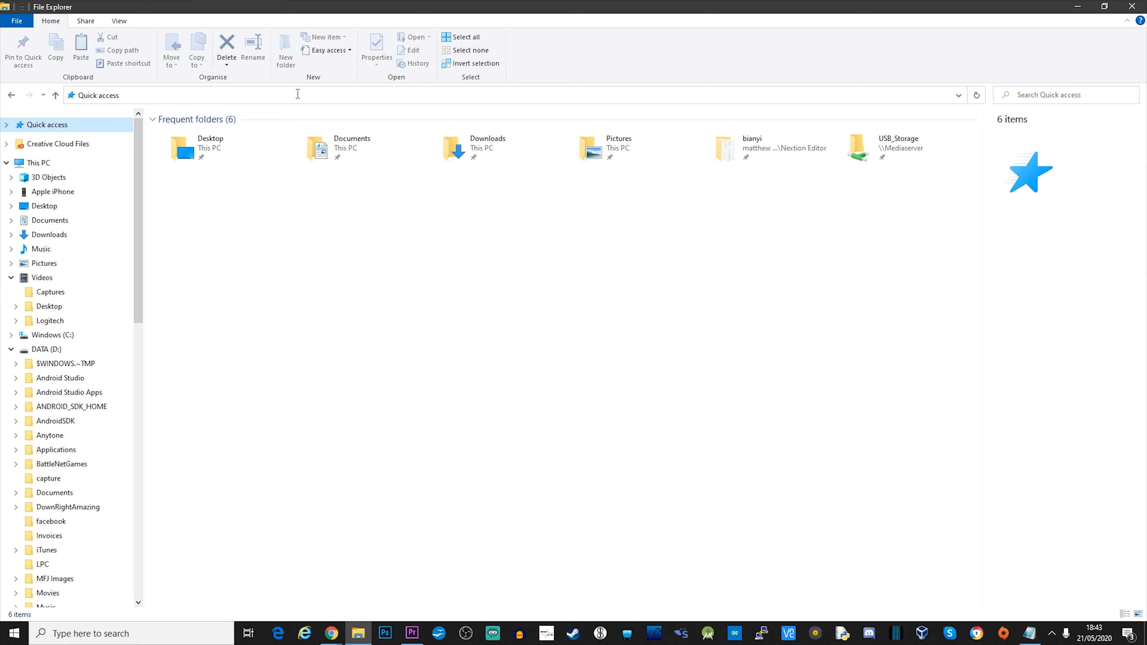
Go to %Appdata%\SDRplay and check the actions available for SDRuno.ini
type("%Appdata%\\SDRplay")
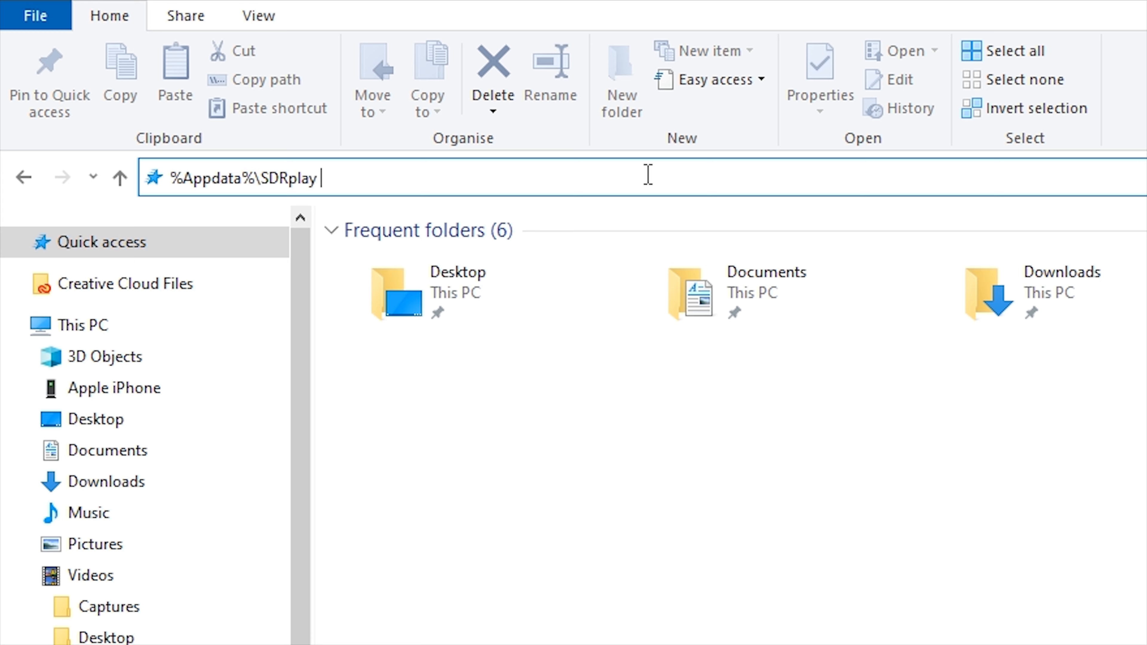
key("Enter")
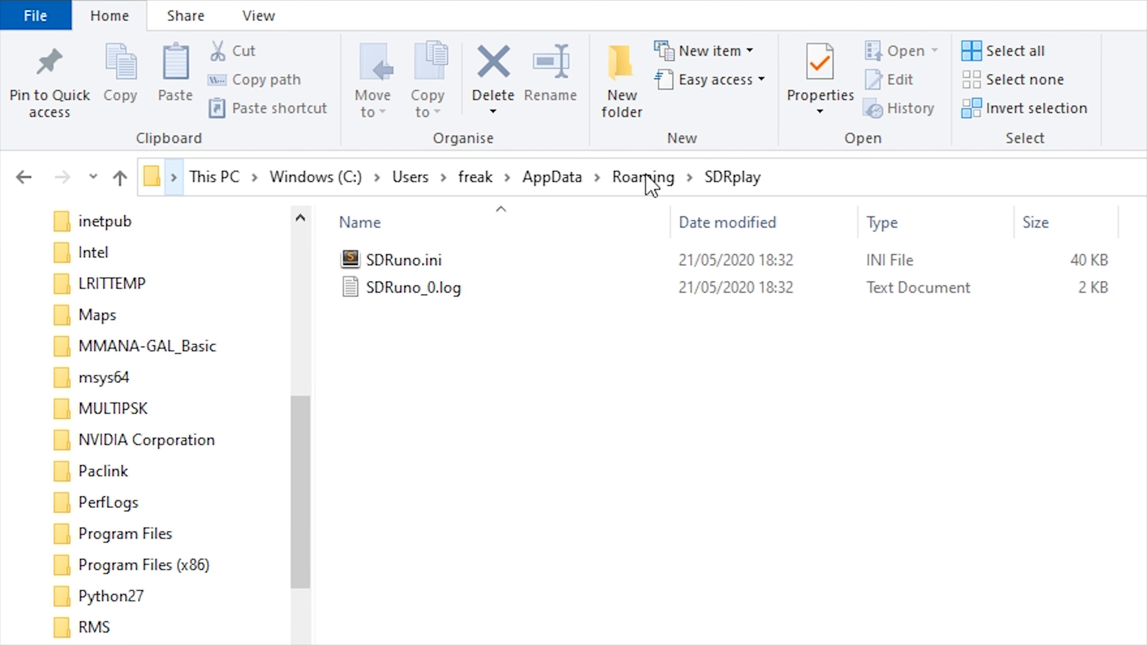
right_click(398, 259)
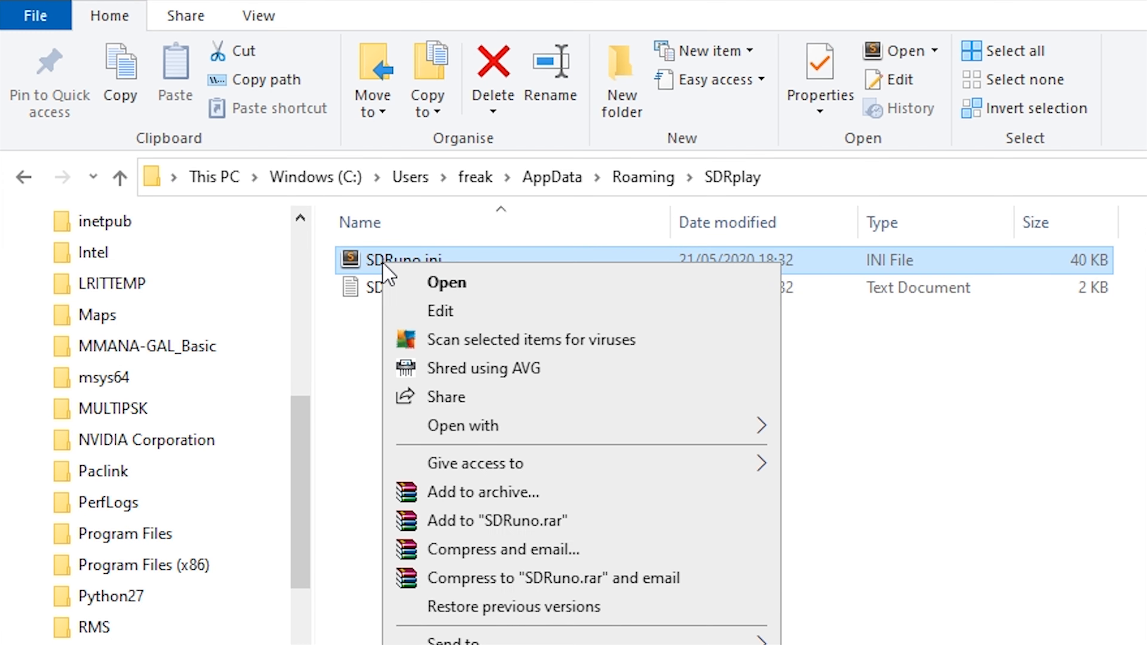
key("Escape")
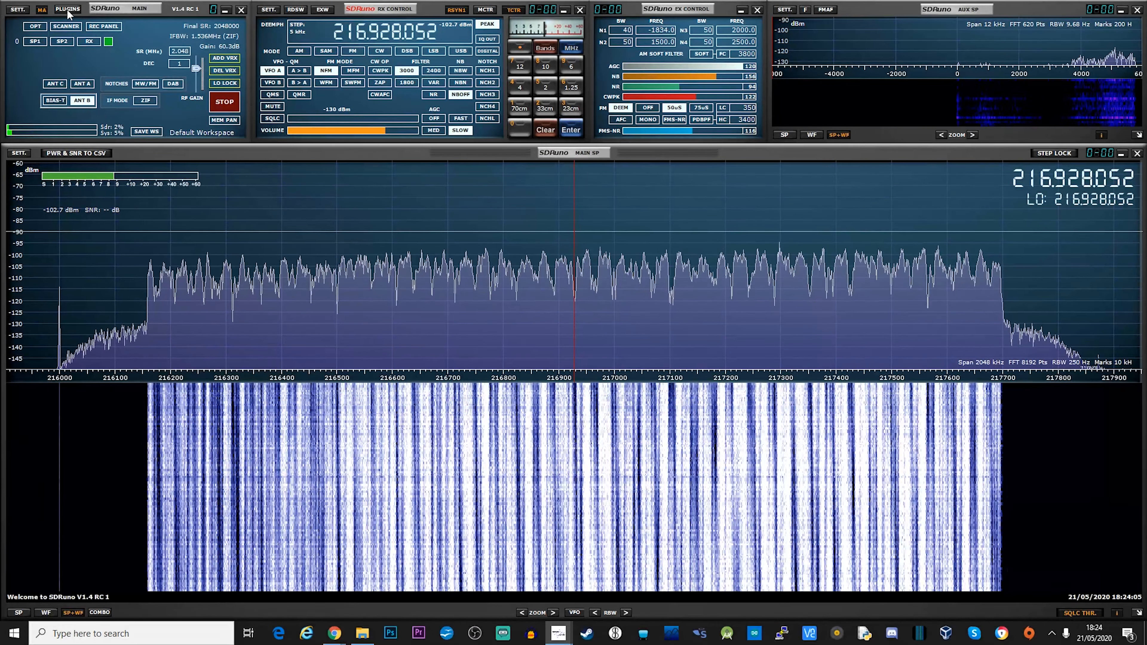
Load the DAB plugin from the Plugins list, decoding SDL National on block 11A
left_click(68, 9)
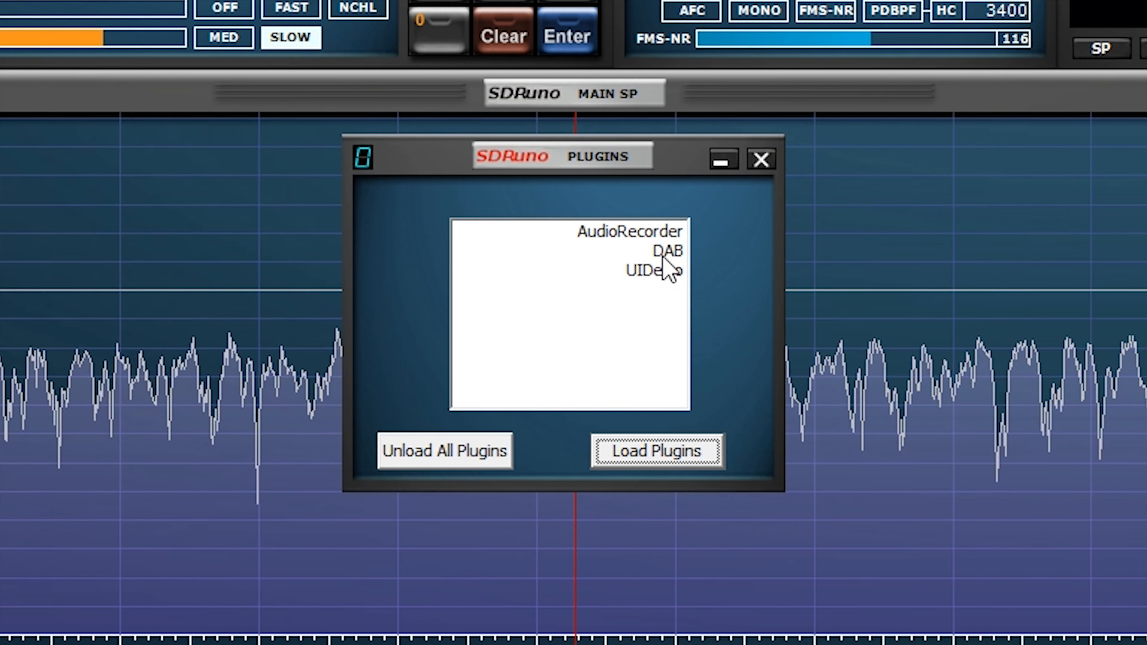
left_click(668, 252)
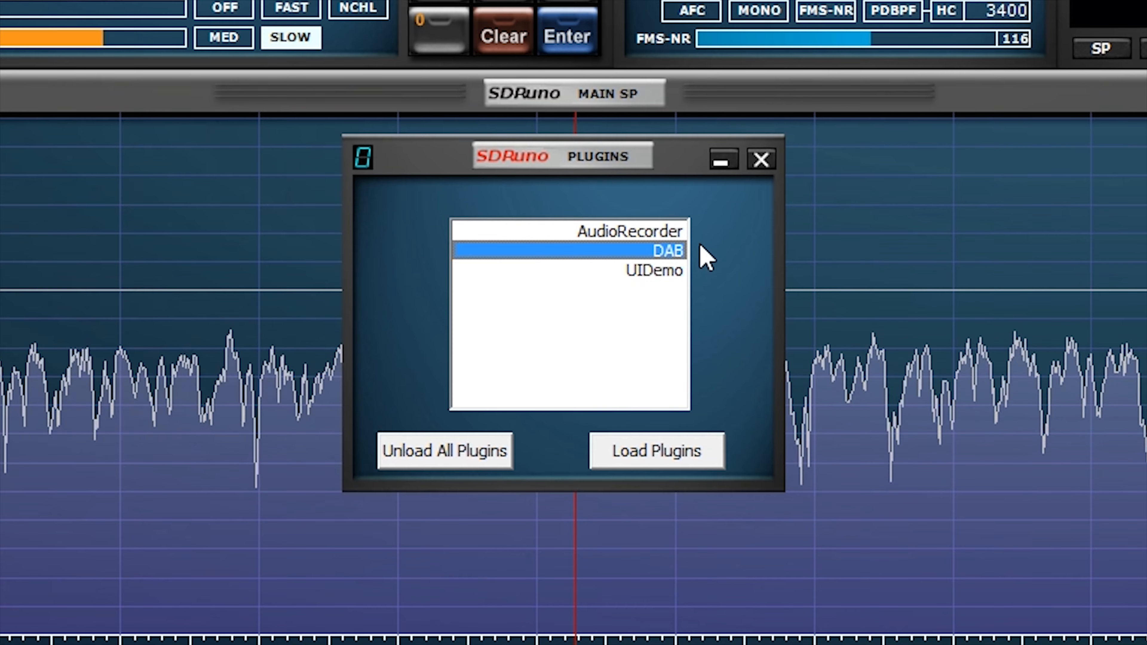
left_click(655, 452)
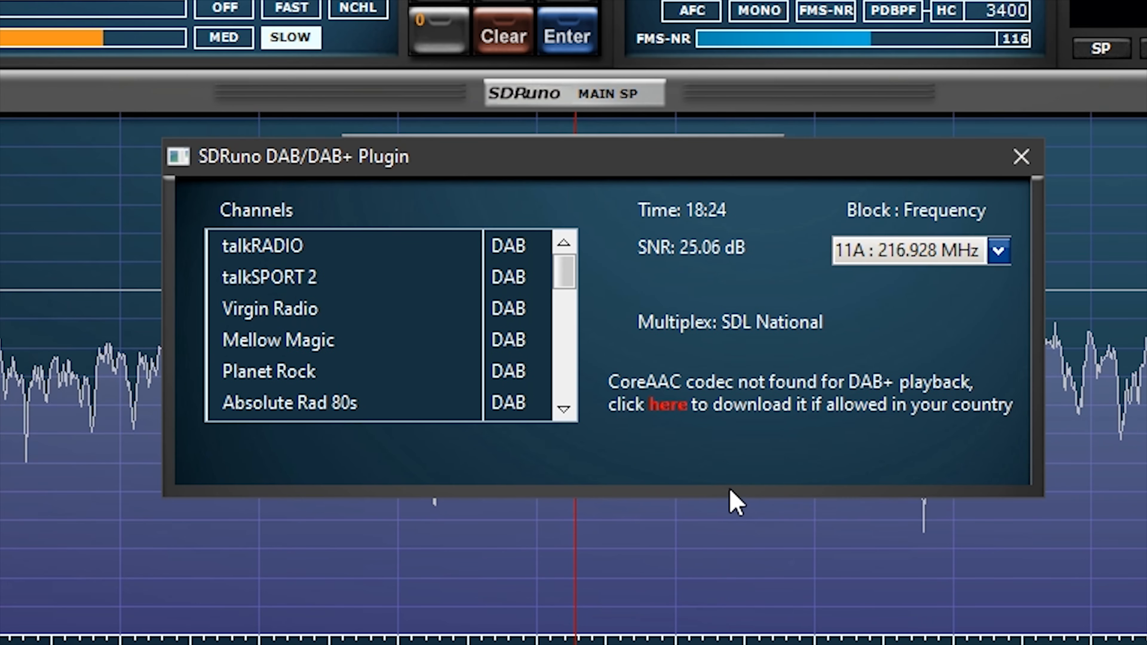
mouse_move(553, 184)
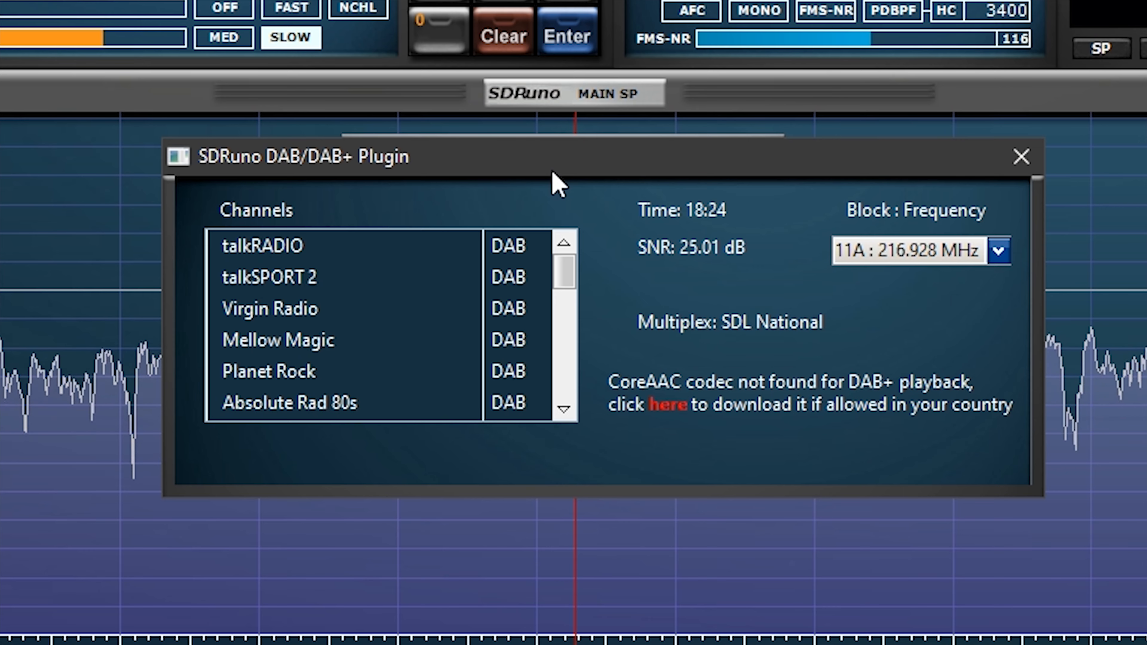
mouse_move(743, 186)
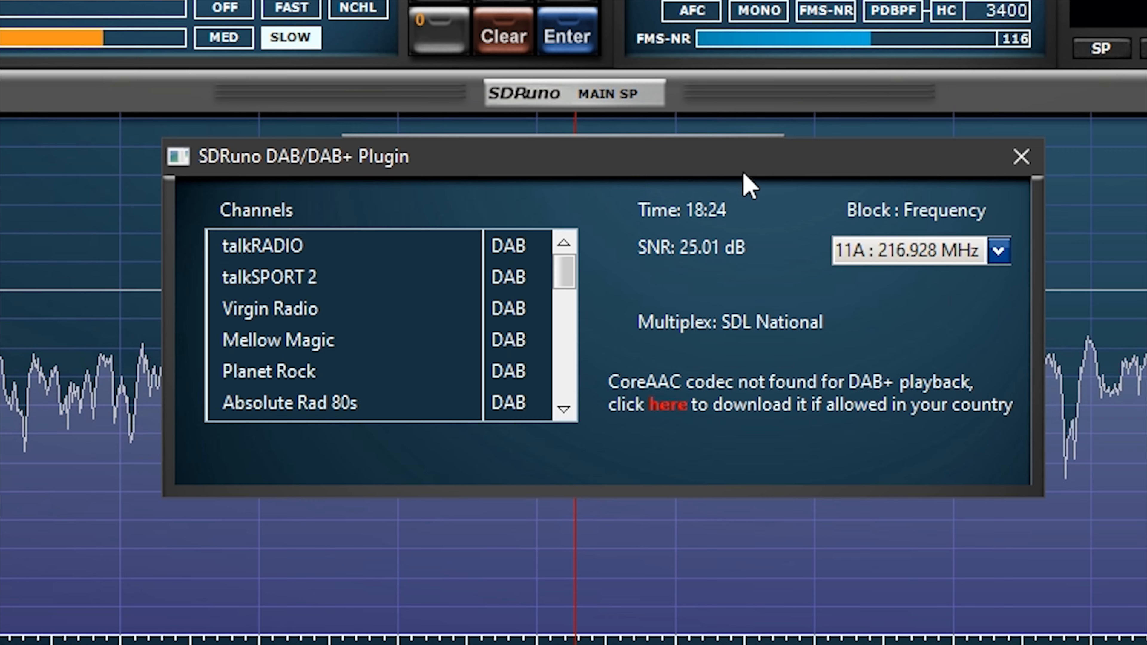
left_click(1020, 155)
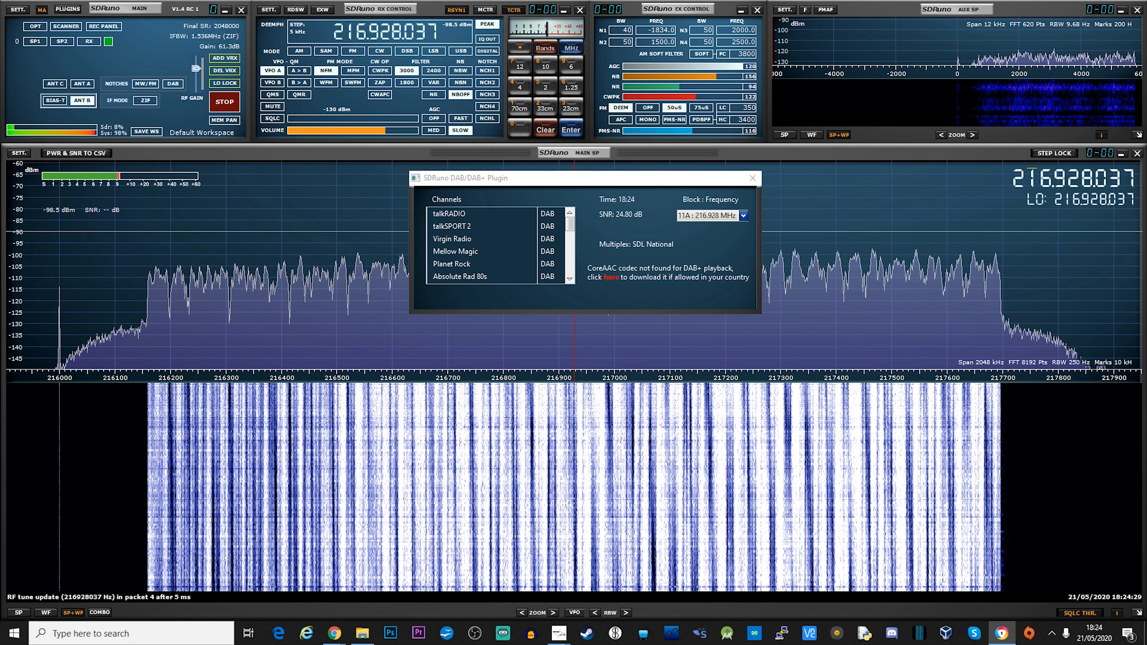
Follow the plugin's 'here' link to the CoreAAC codec page, then return to the DAB plugin
left_click(611, 277)
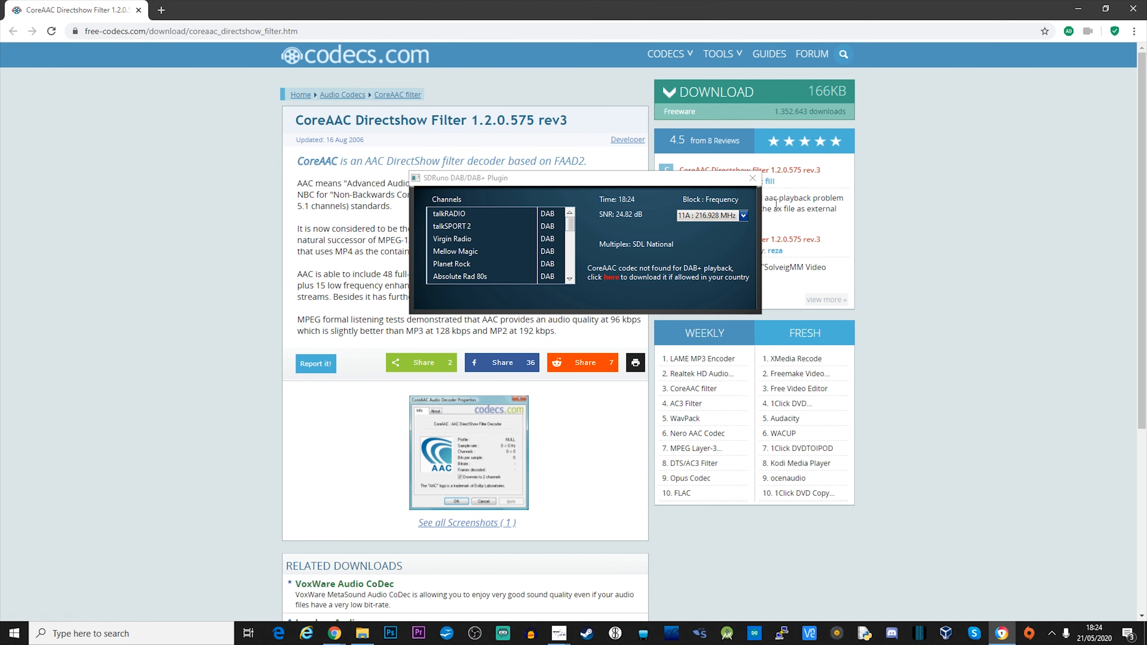
left_click(753, 178)
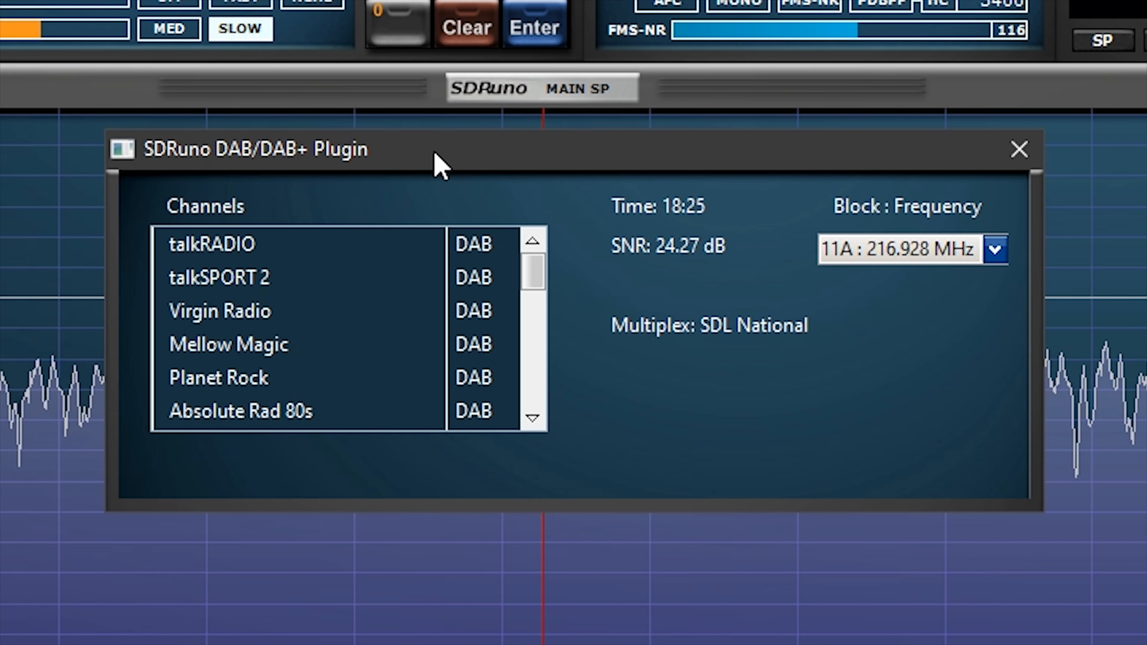
Play talkRADIO and then talkSPORT 2 from the SDL National station list
left_click(212, 245)
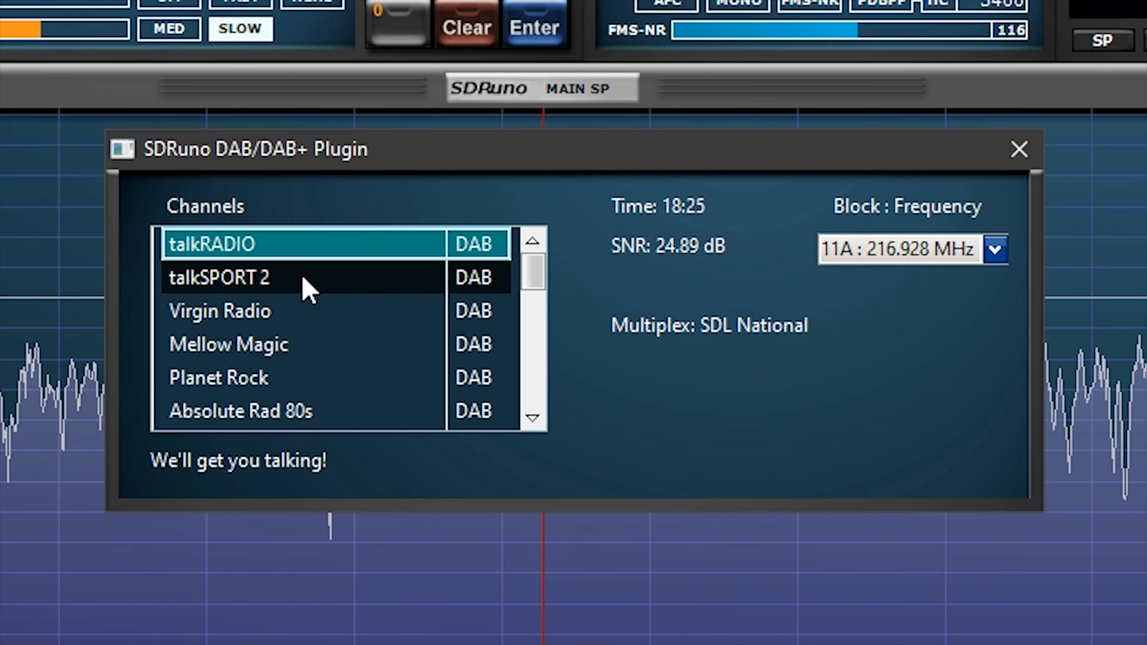
left_click(231, 278)
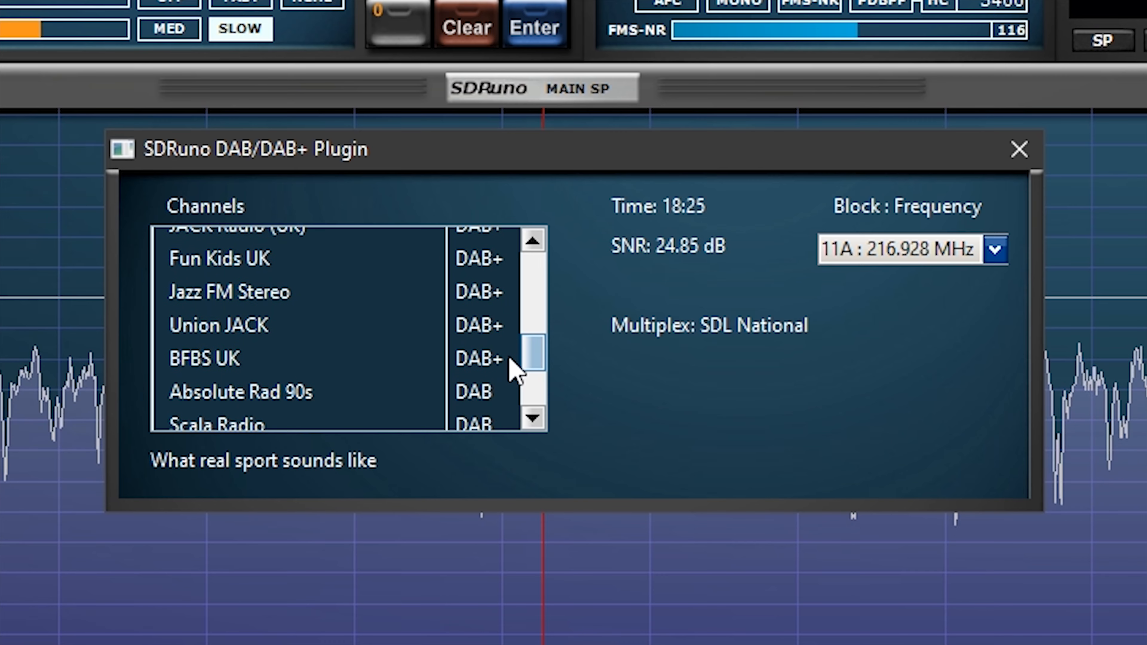
scroll("down", 3)
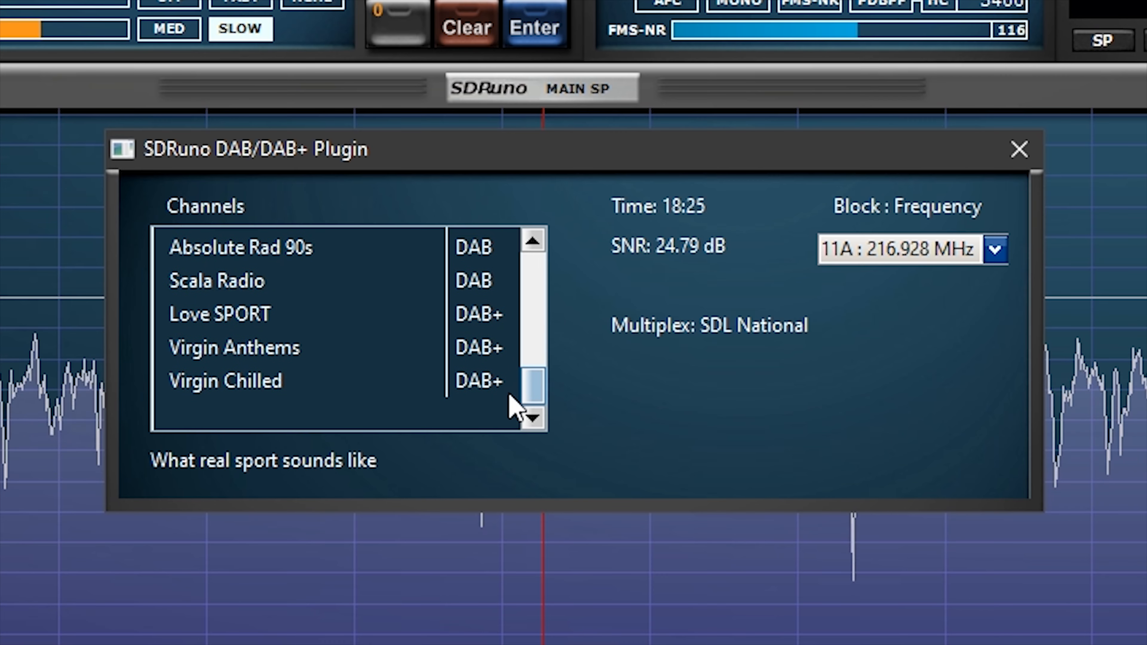
Retune the DAB plugin to block 11B (London 3) and onward, then close the plugin
left_click(996, 251)
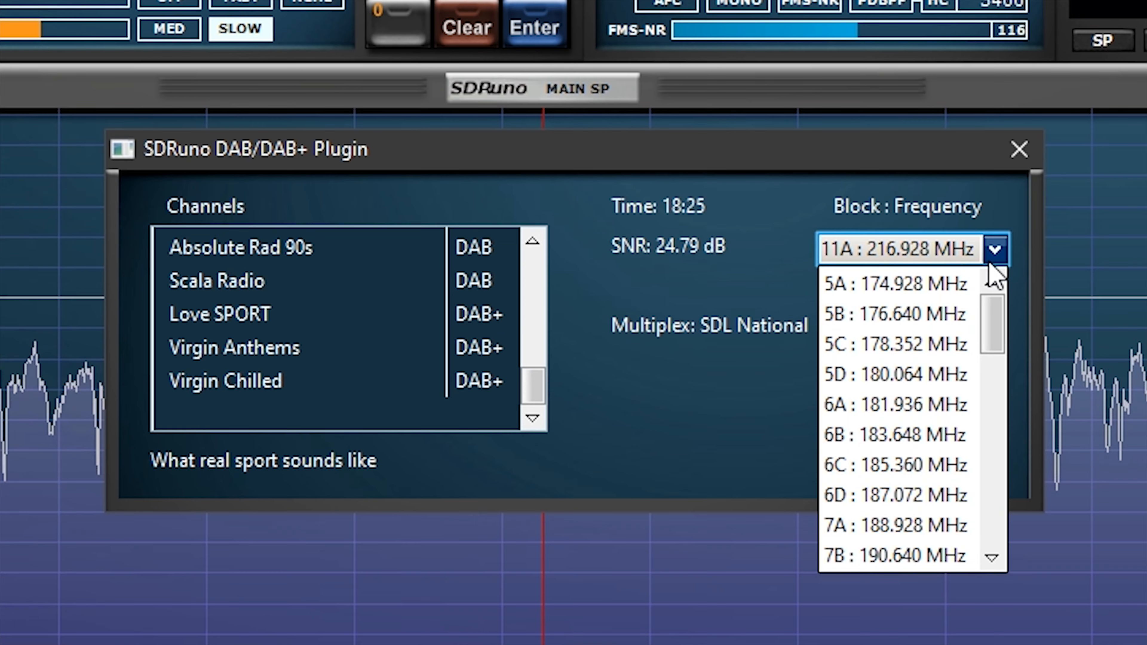
scroll("down", 3)
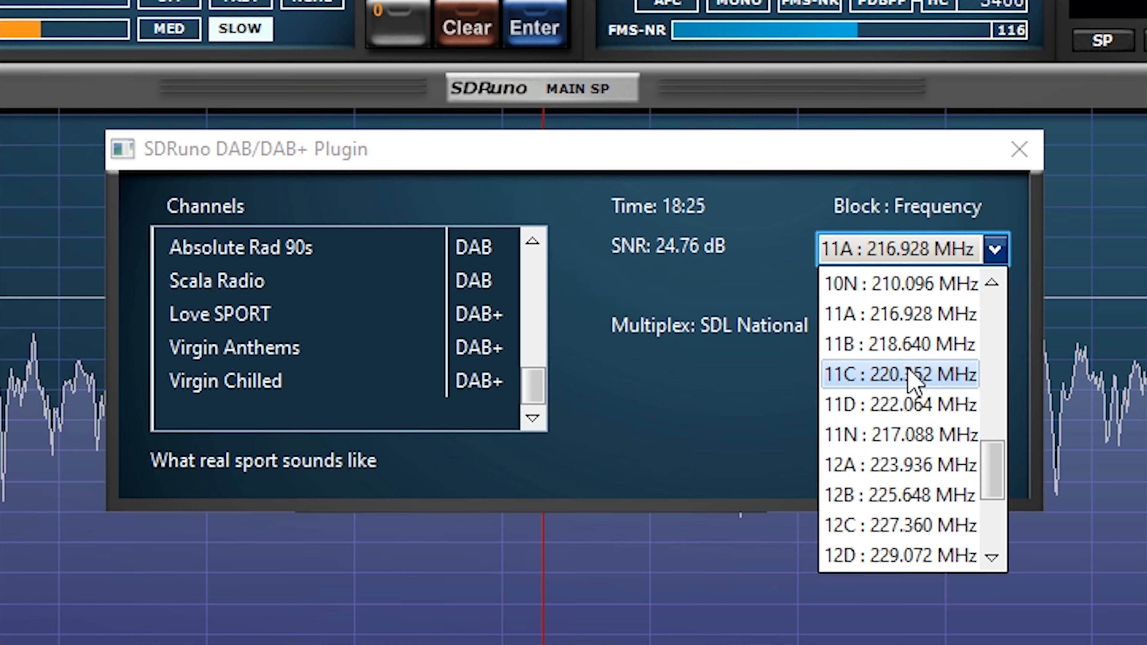
left_click(899, 345)
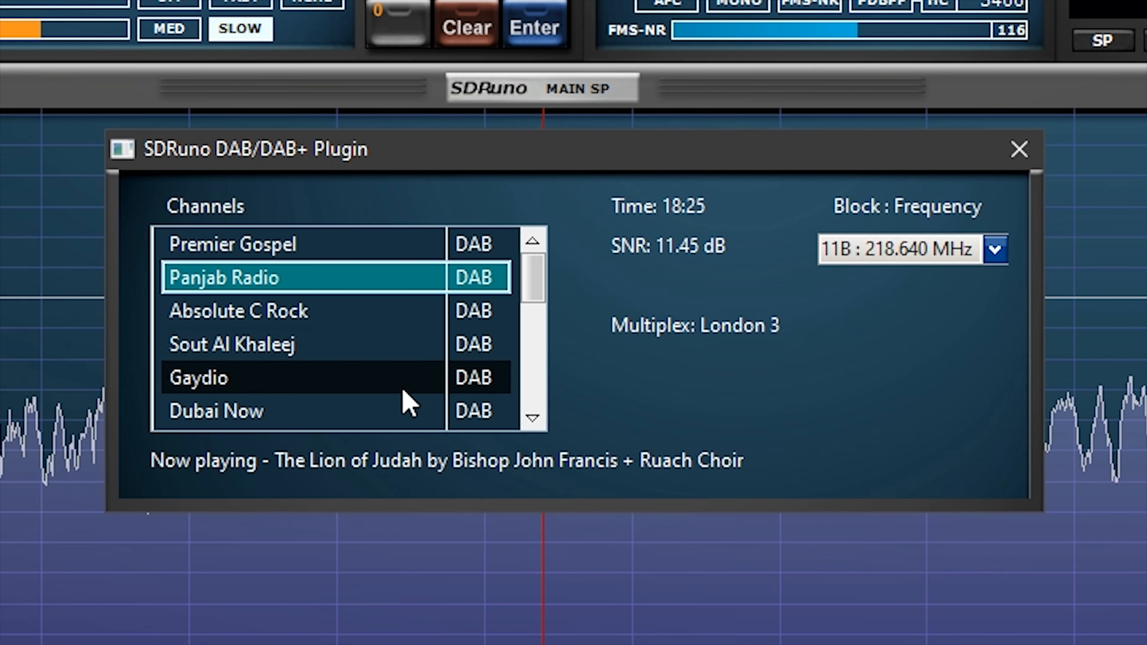
scroll("down", 3)
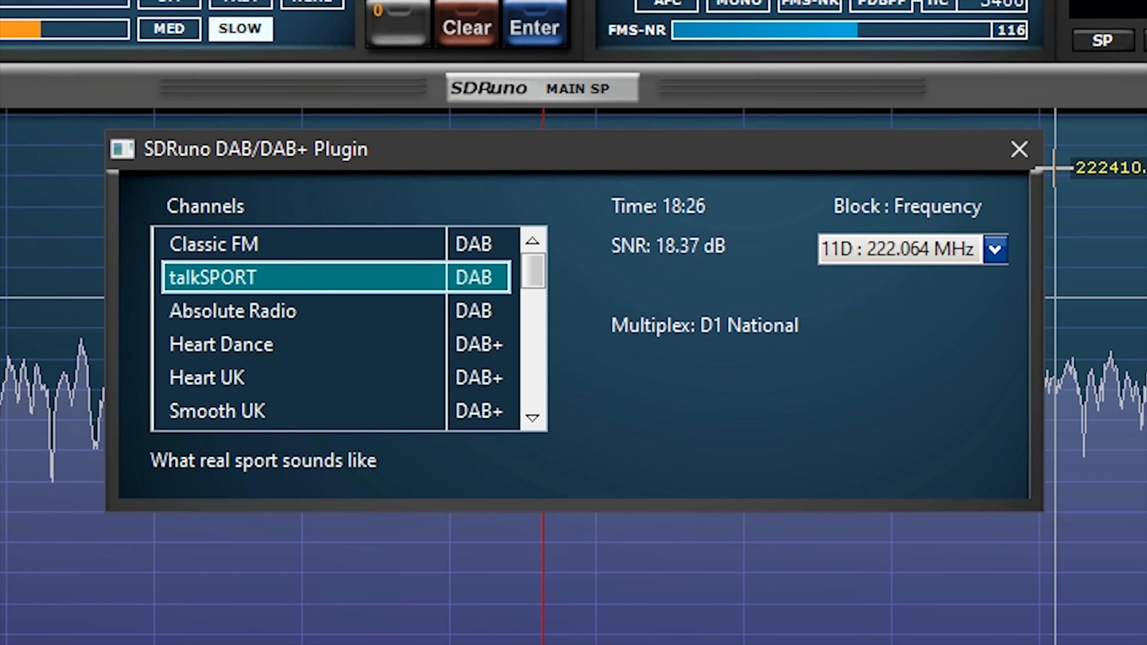
left_click(1020, 149)
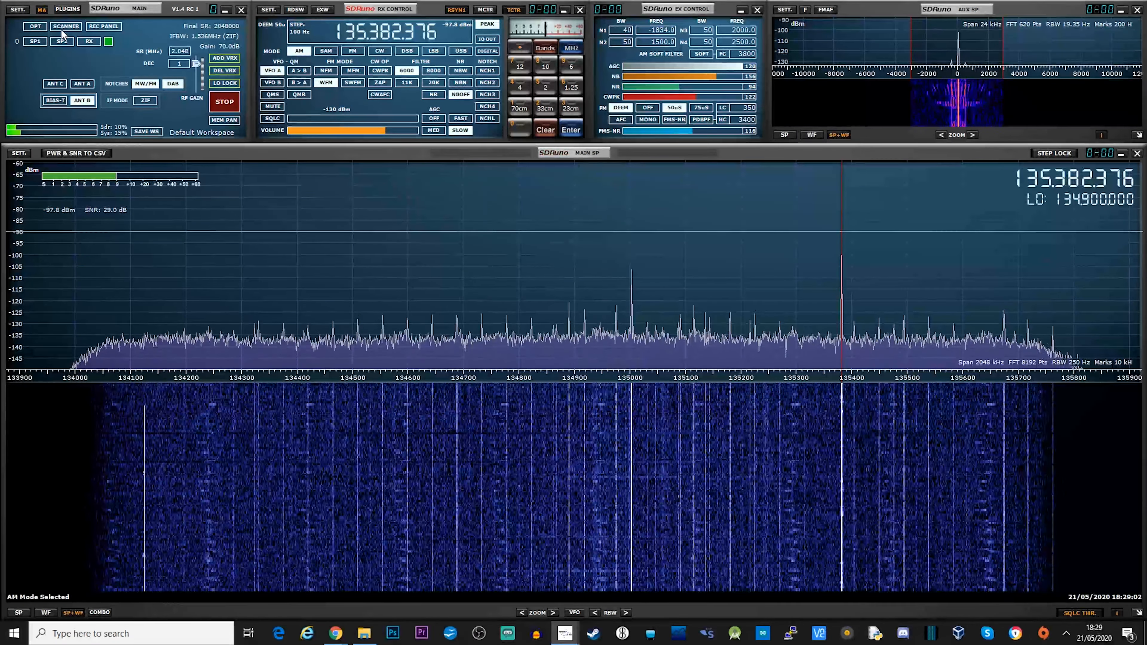
Launch the AudioRecorder plugin from the Plugins list and close the list
left_click(68, 10)
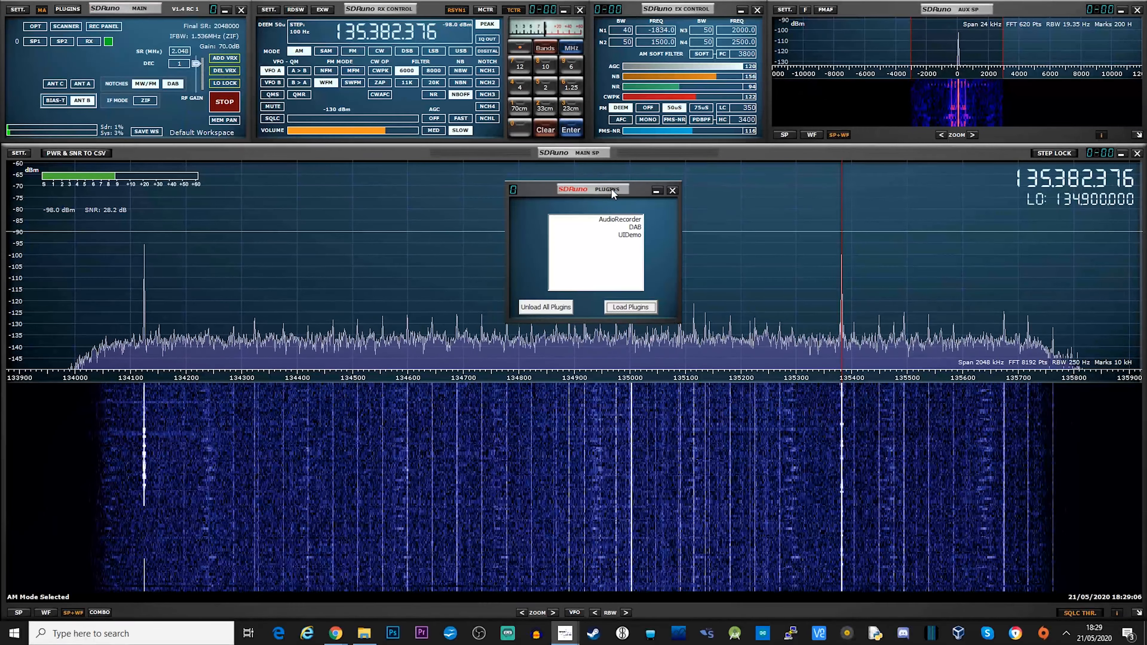
left_click(620, 219)
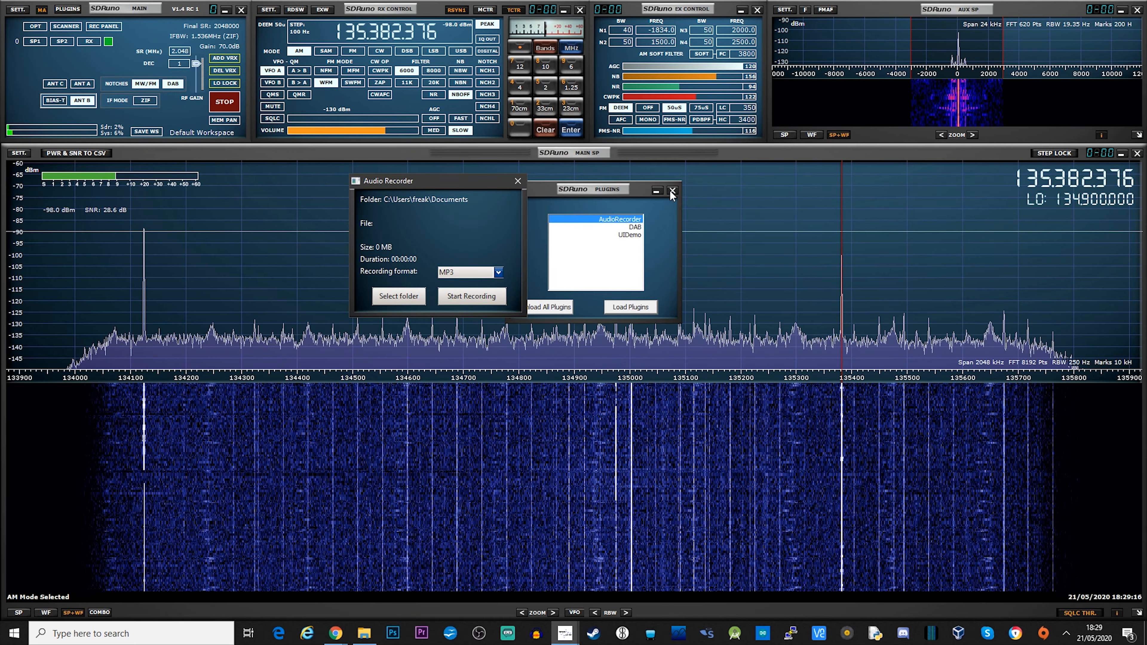
left_click(498, 273)
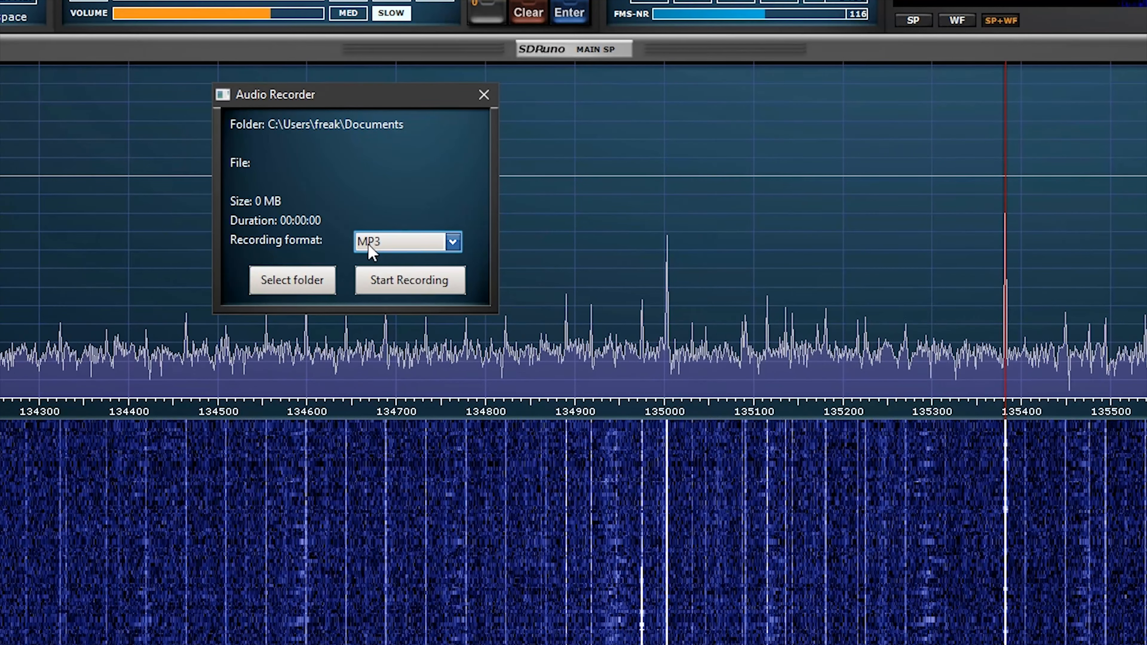
Set the recording folder to Music and start an MP3 recording
left_click(293, 281)
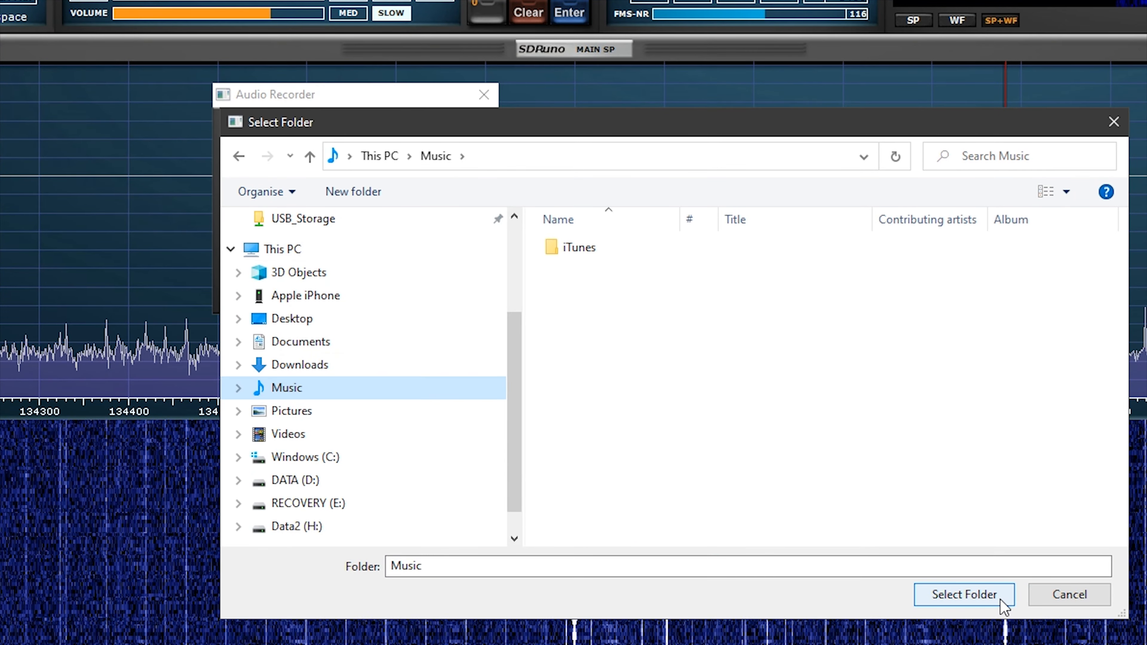
left_click(965, 595)
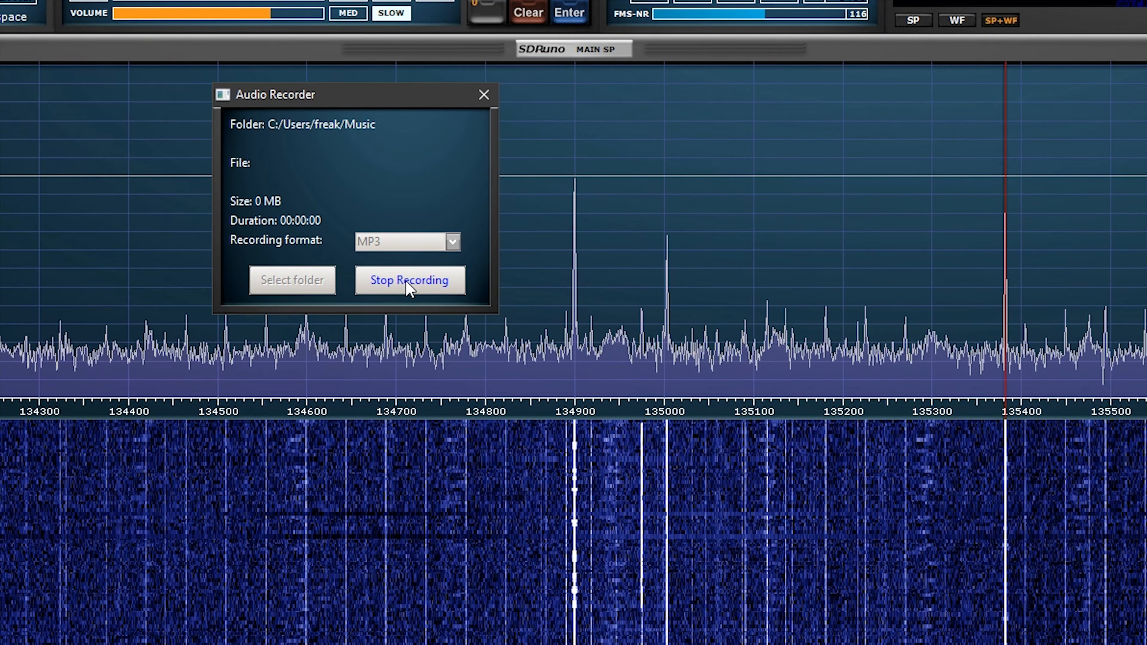
left_click(410, 281)
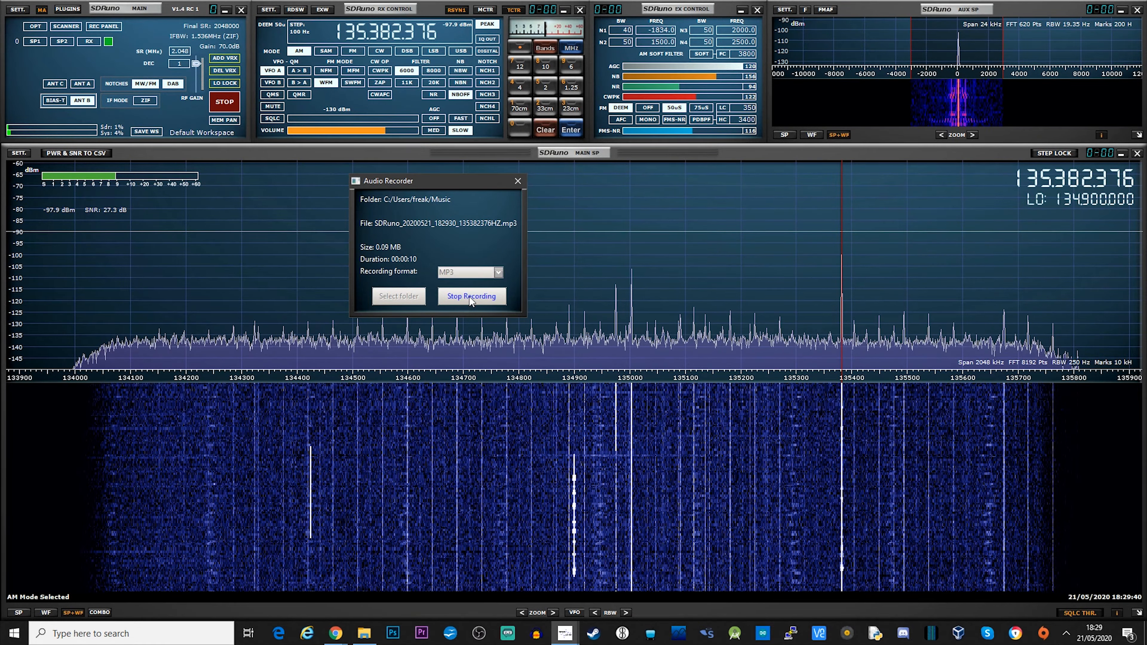
Stop the MP3, record a short PCM WAV clip instead, then close Audio Recorder
left_click(472, 296)
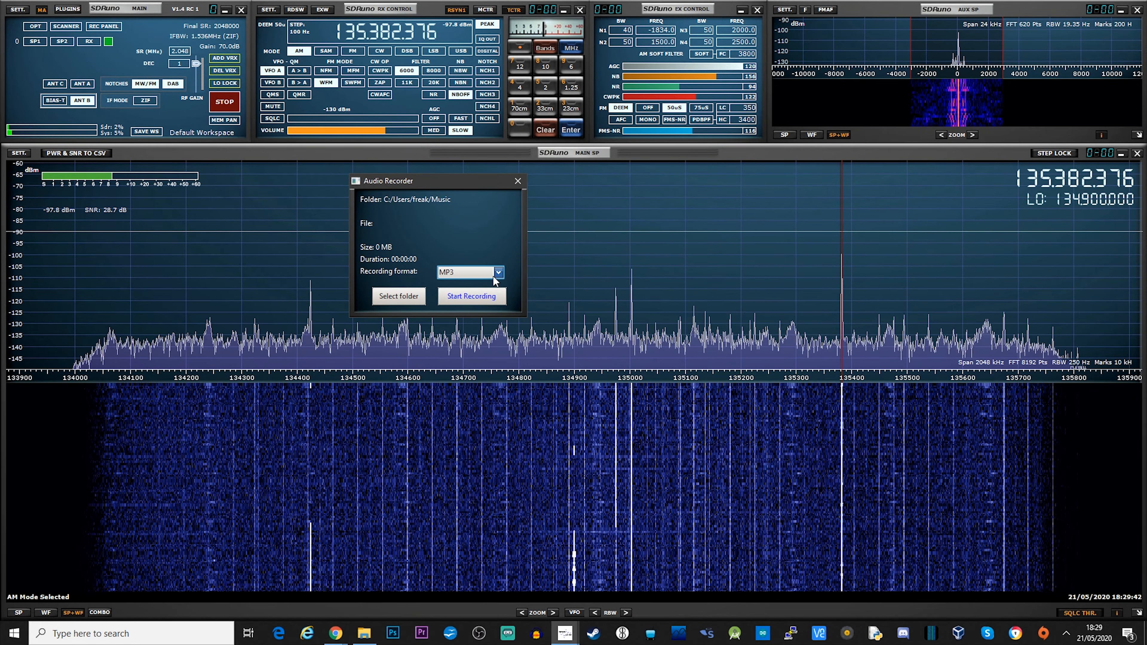
left_click(498, 273)
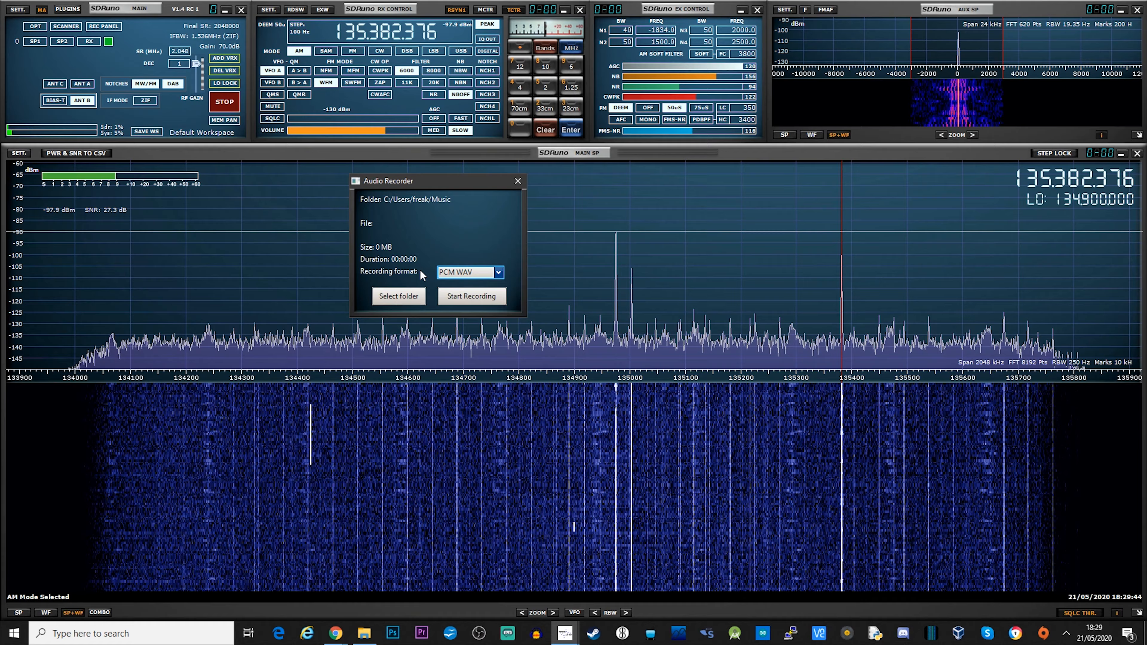
left_click(472, 296)
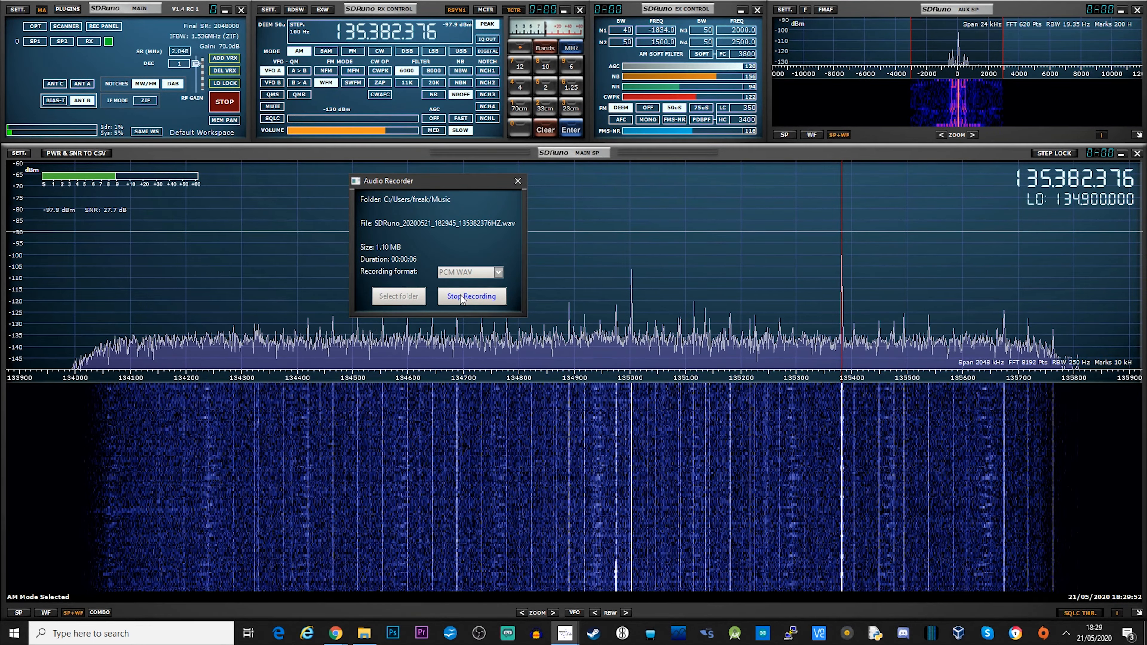
left_click(472, 296)
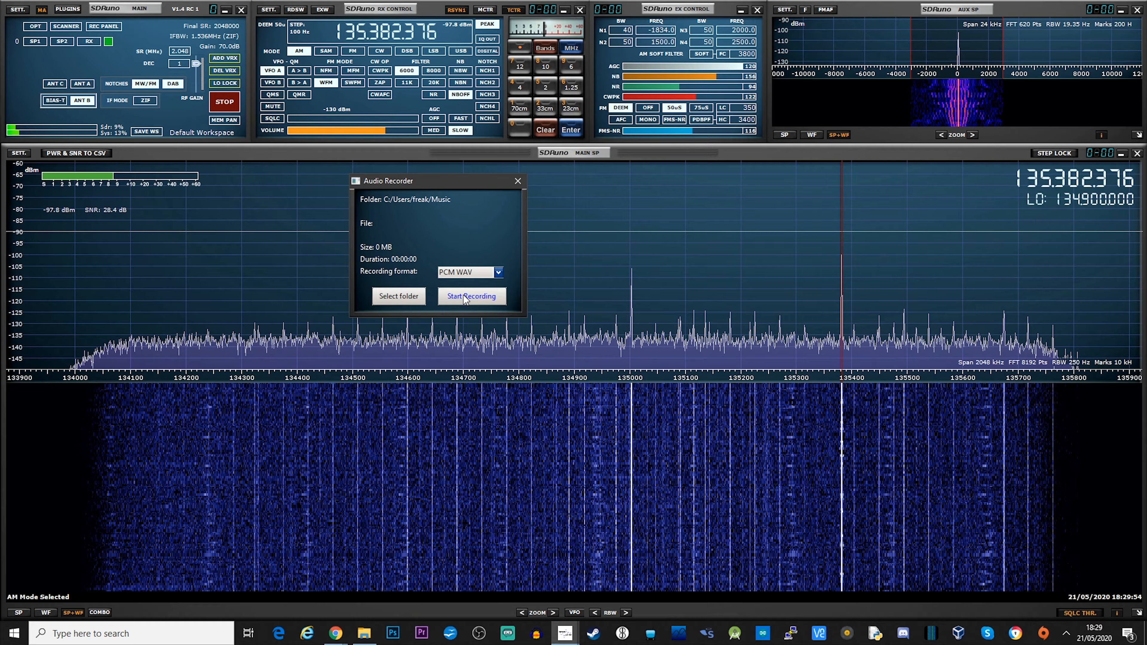
left_click(518, 181)
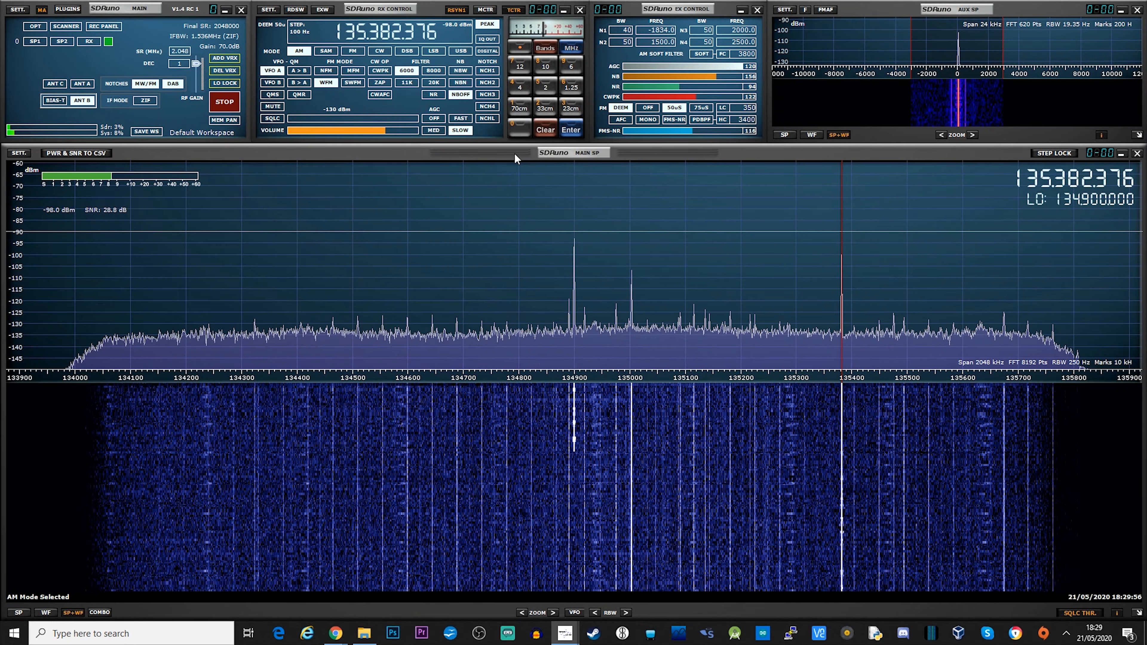